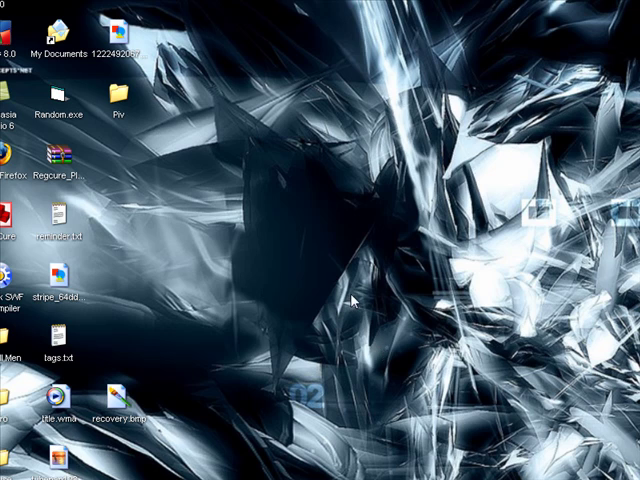
pyautogui.moveTo(363, 300)
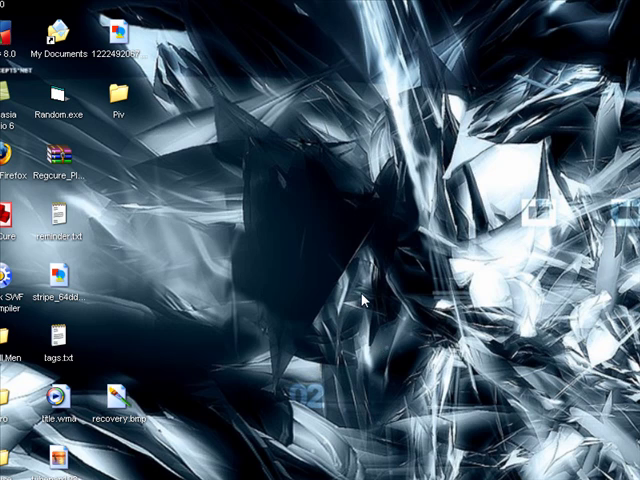
pyautogui.moveTo(364, 300)
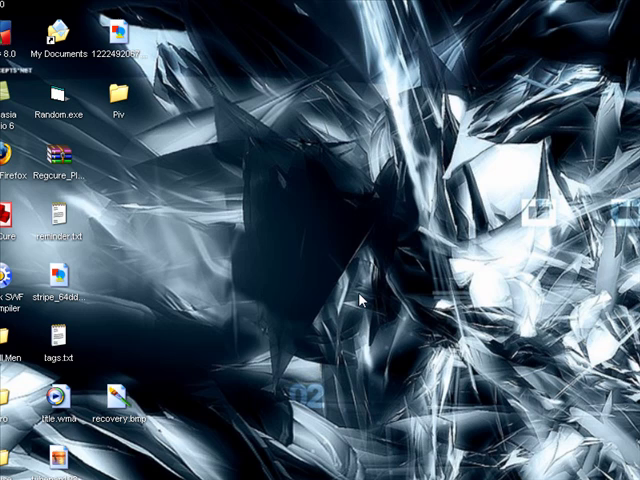
pyautogui.moveTo(362, 305)
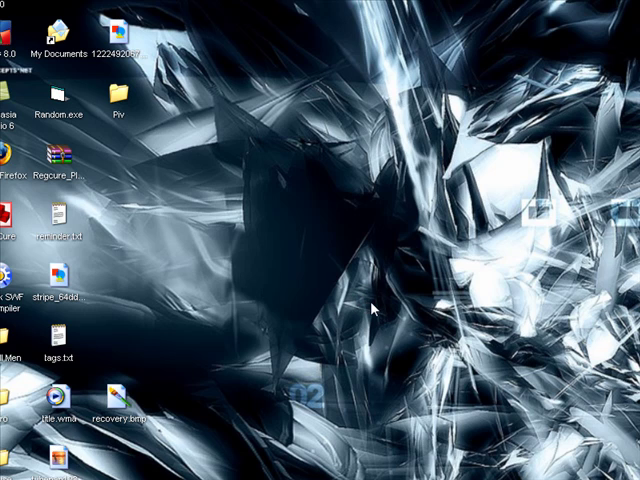
pyautogui.moveTo(372, 308)
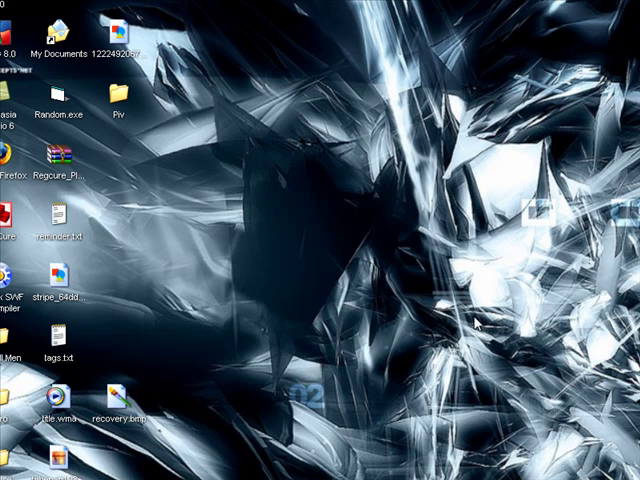
pyautogui.moveTo(478, 330)
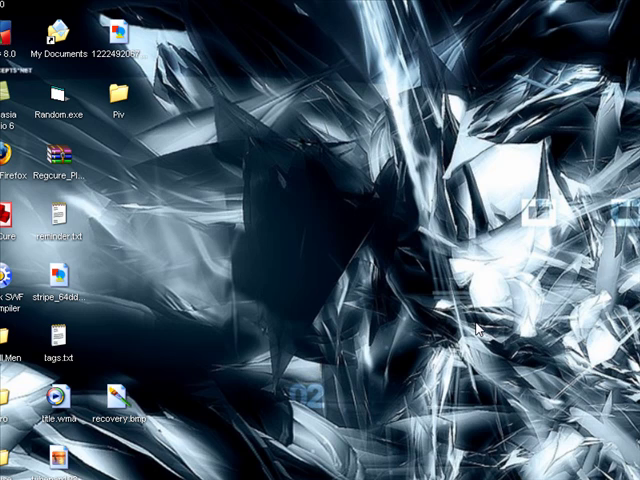
pyautogui.moveTo(478, 330)
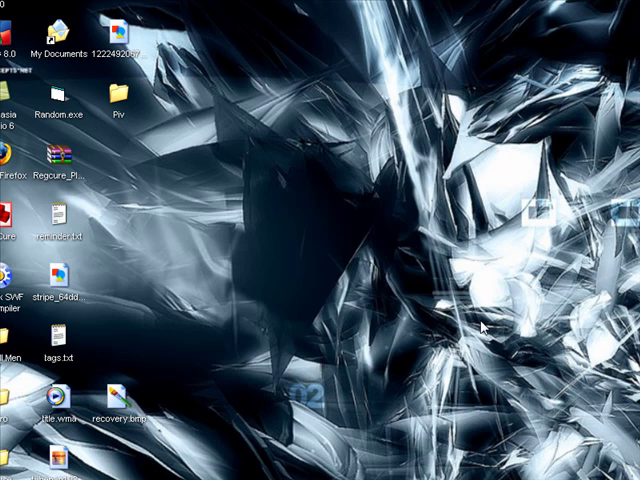
pyautogui.moveTo(442, 235)
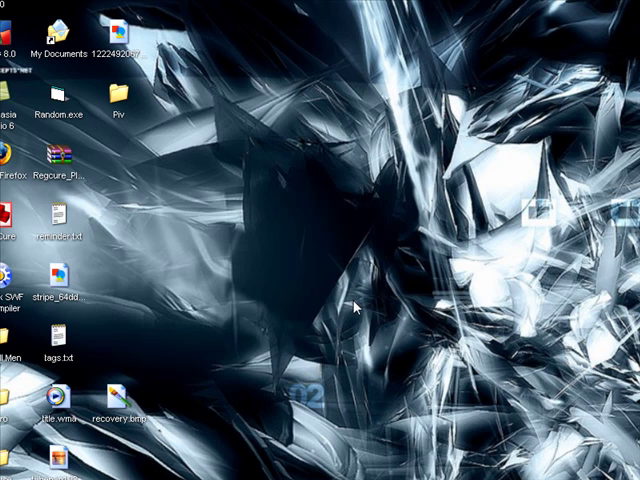
pyautogui.moveTo(375, 302)
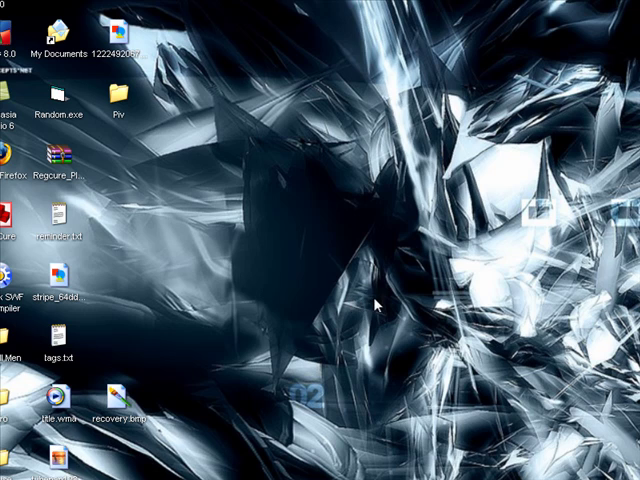
pyautogui.moveTo(391, 301)
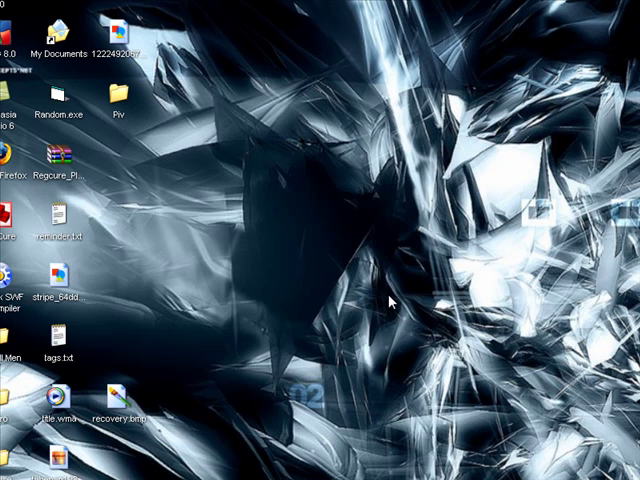
pyautogui.moveTo(398, 303)
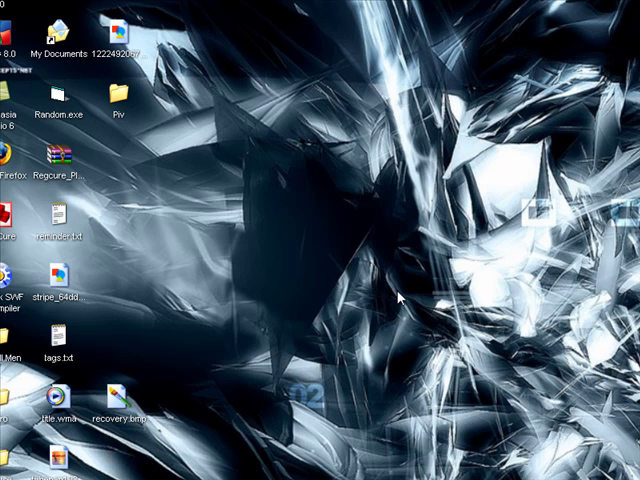
pyautogui.moveTo(421, 302)
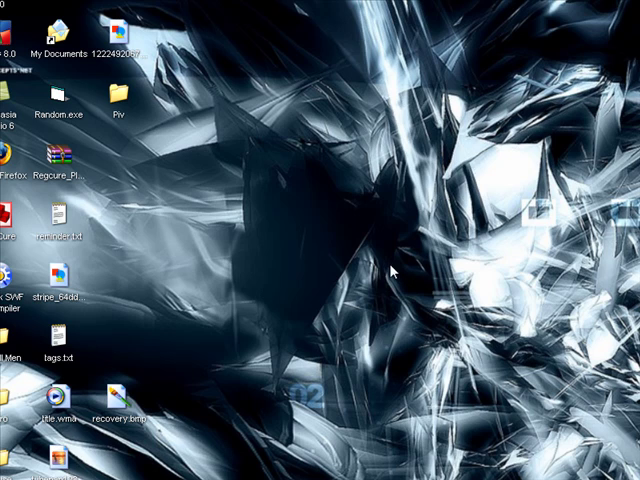
pyautogui.moveTo(384, 291)
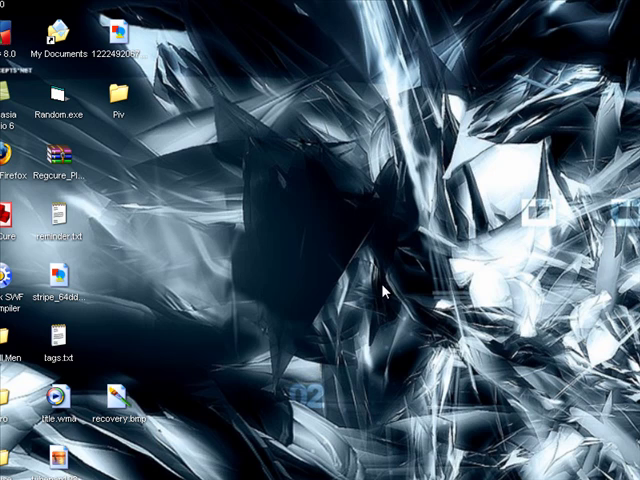
pyautogui.moveTo(380, 285)
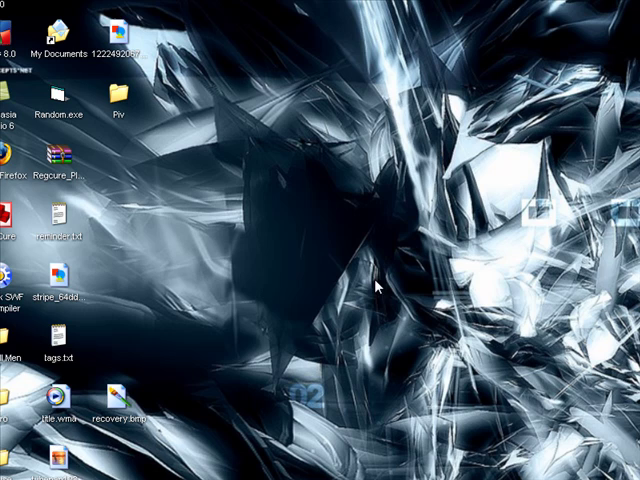
pyautogui.moveTo(372, 320)
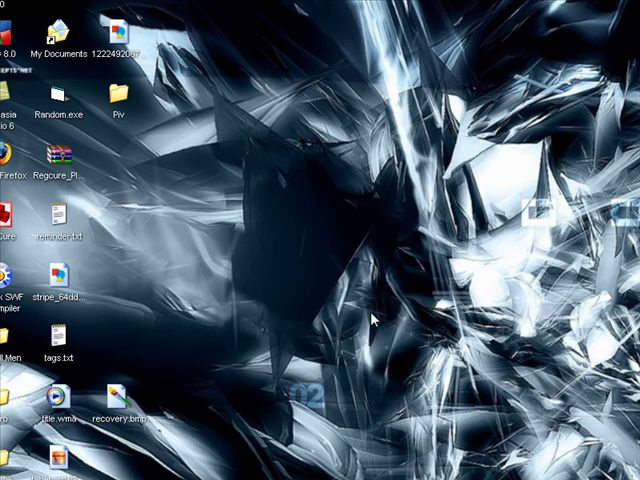
pyautogui.moveTo(330, 316)
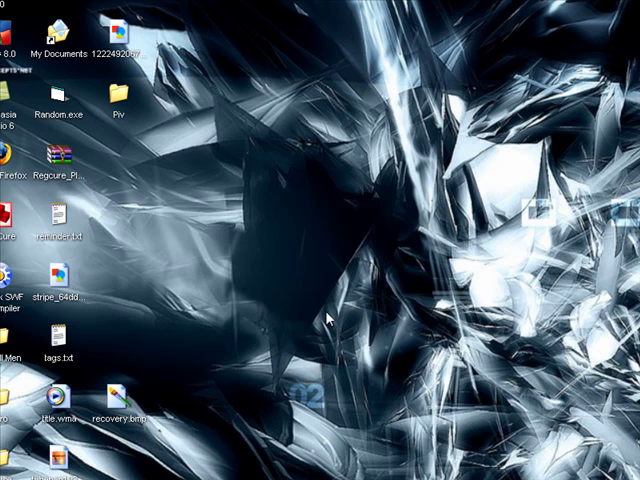
pyautogui.moveTo(325, 343)
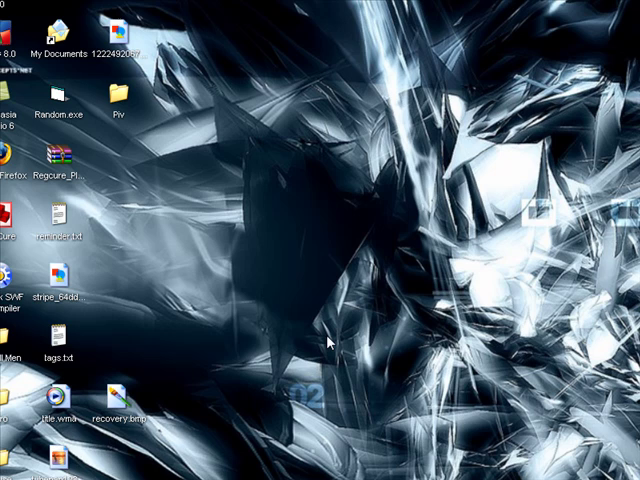
pyautogui.moveTo(331, 342)
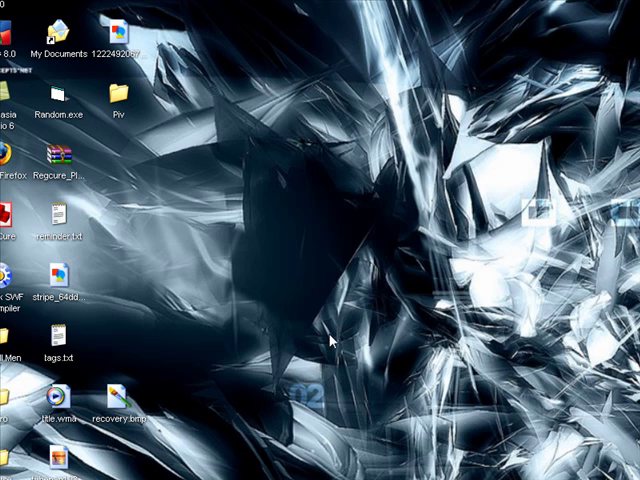
pyautogui.moveTo(333, 338)
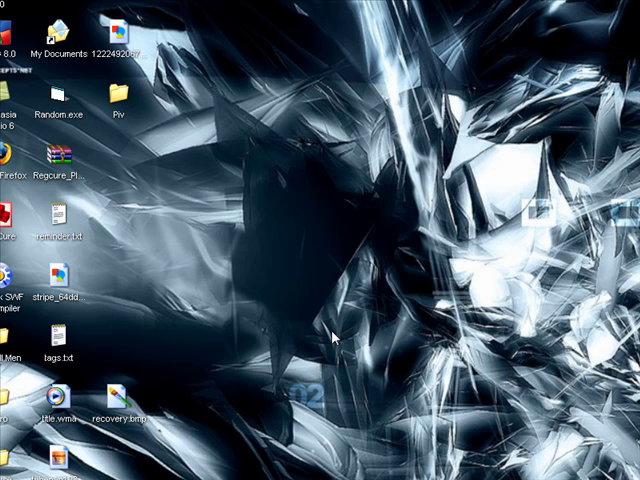
pyautogui.moveTo(357, 333)
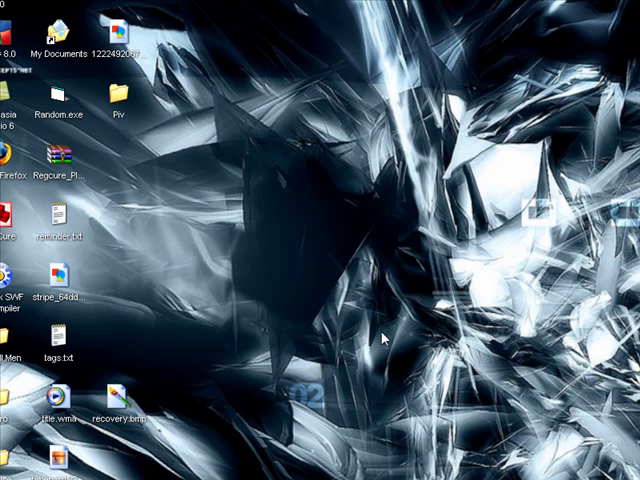
pyautogui.moveTo(378, 340)
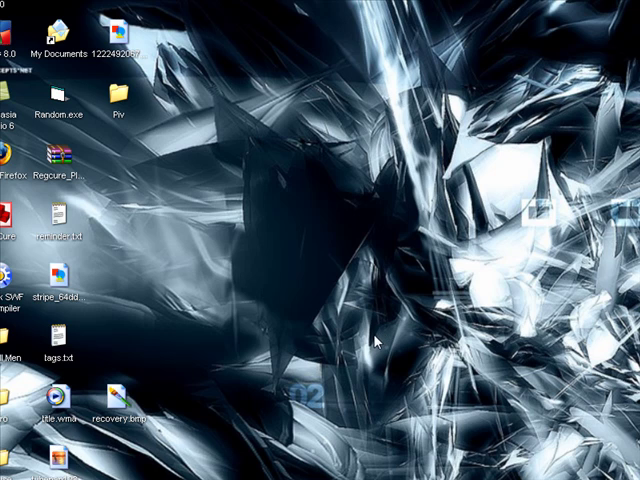
pyautogui.moveTo(375, 345)
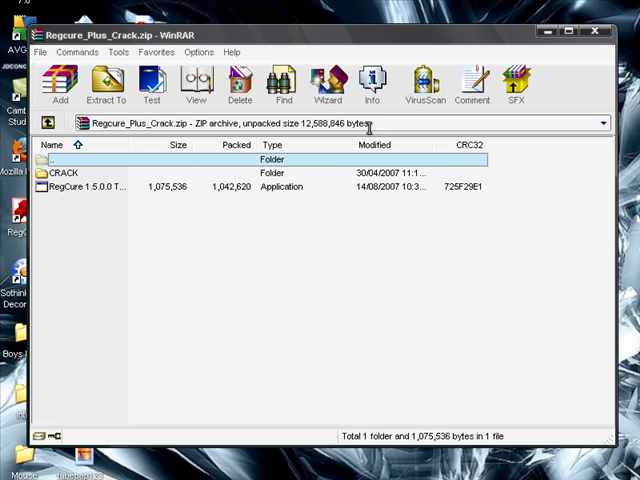
# Select the RegCure 1.5.0.0 application in the Regcure_Plus_Crack archive to launch its installer.
pyautogui.click(63, 172)
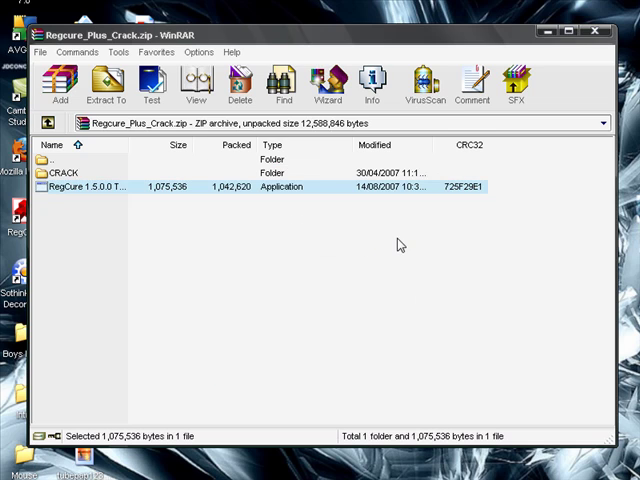
pyautogui.moveTo(433, 244)
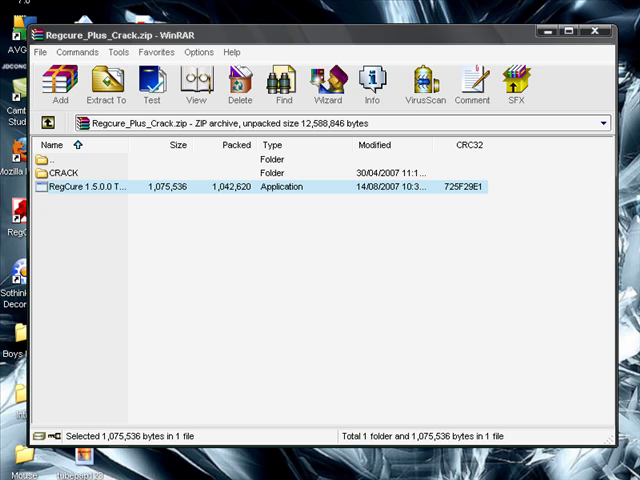
pyautogui.moveTo(453, 334)
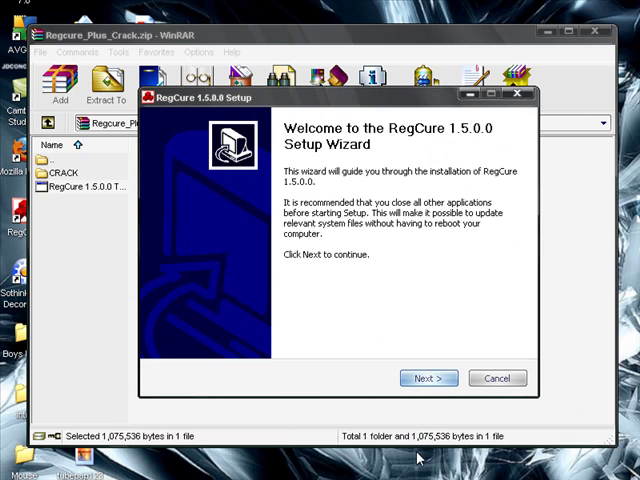
# Pass the welcome and license pages, then cancel RegCure Setup at Choose Install Location.
pyautogui.click(427, 378)
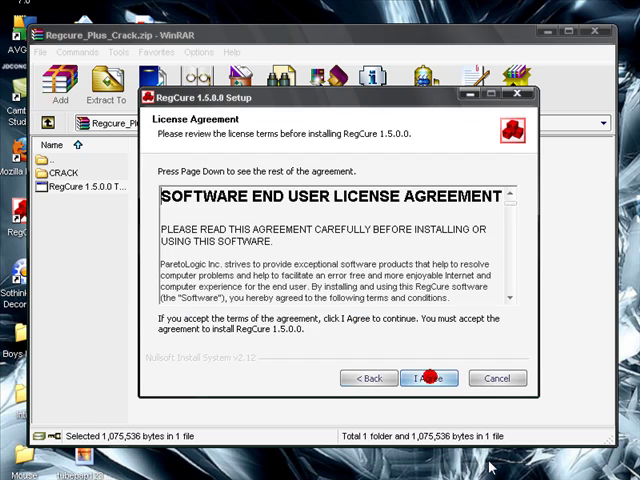
pyautogui.click(428, 378)
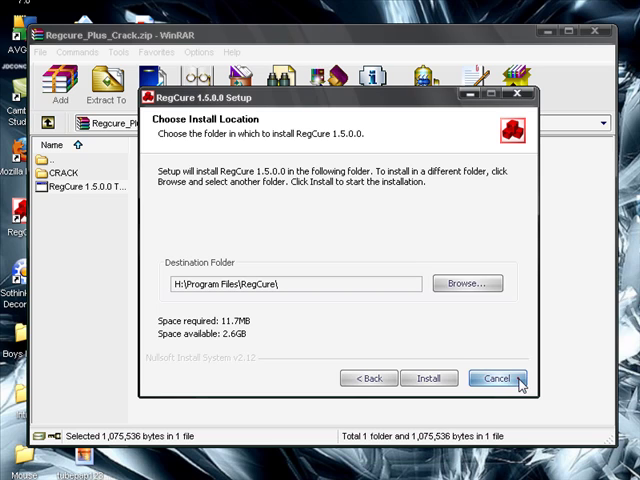
pyautogui.click(497, 378)
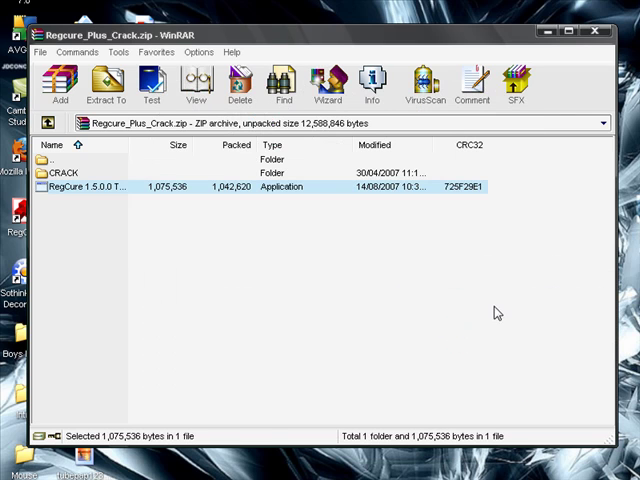
# Browse My Computer to H:\Program Files and confirm the RegCure folder is there.
pyautogui.click(596, 31)
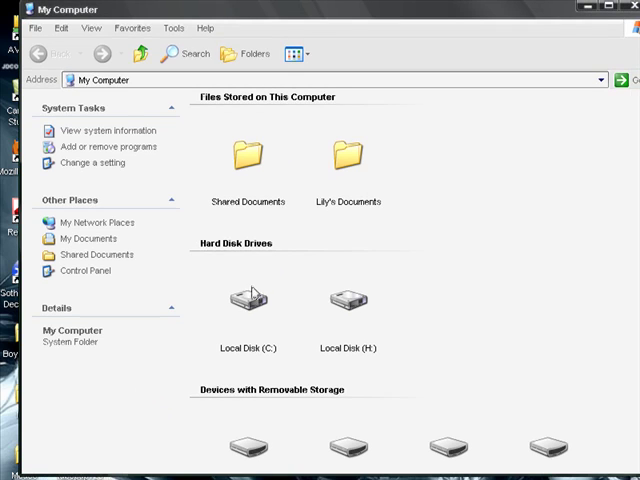
pyautogui.moveTo(348, 305)
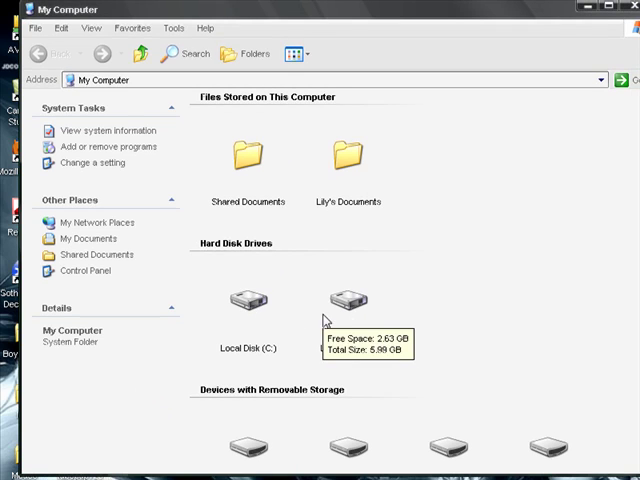
pyautogui.doubleClick(348, 300)
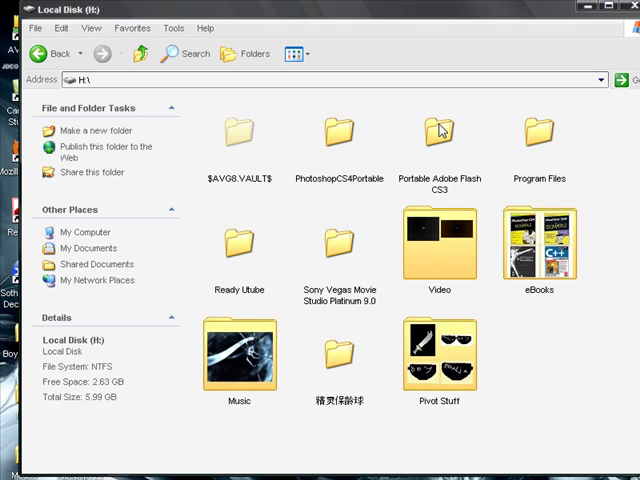
pyautogui.moveTo(567, 142)
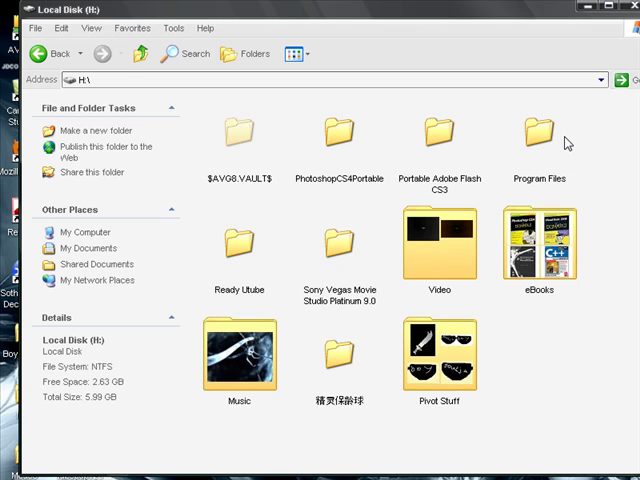
pyautogui.doubleClick(539, 133)
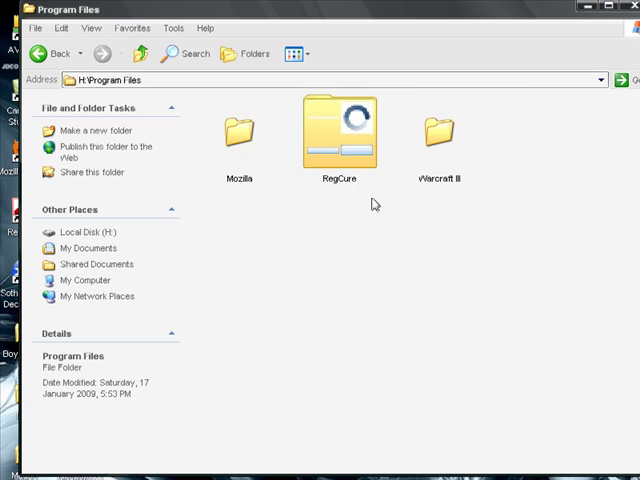
pyautogui.moveTo(356, 168)
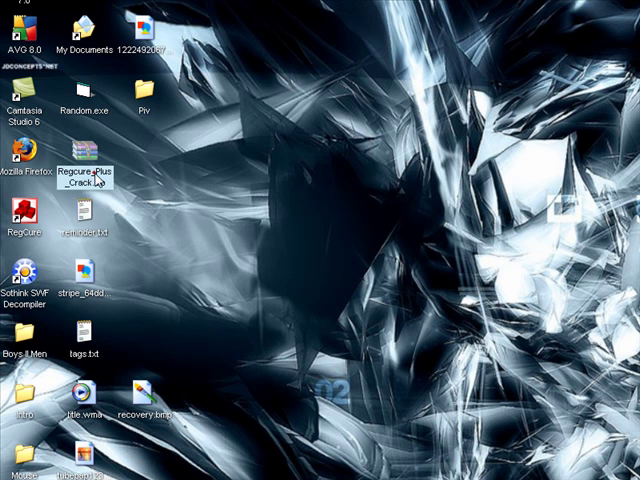
pyautogui.doubleClick(84, 166)
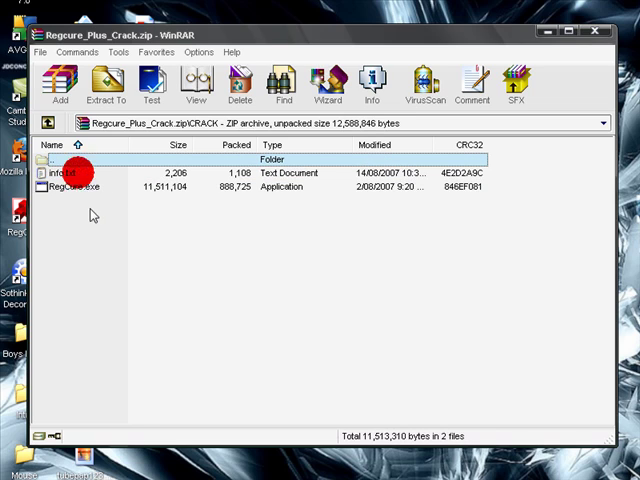
pyautogui.click(70, 188)
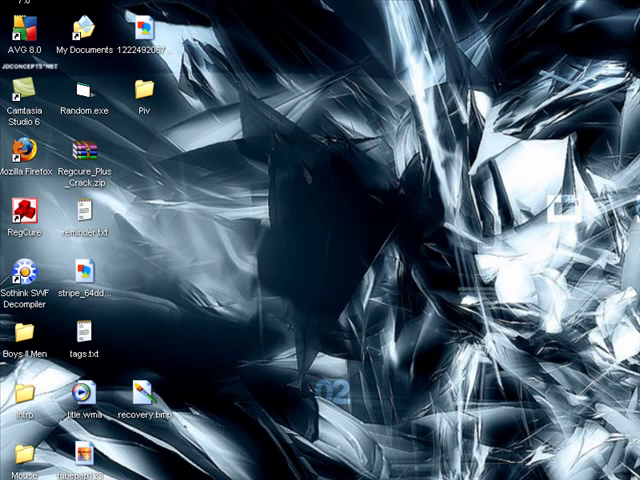
# Start RegCure from its desktop shortcut to reach Scan step 1 of 3.
pyautogui.moveTo(18, 215); pyautogui.dragTo(262, 215)
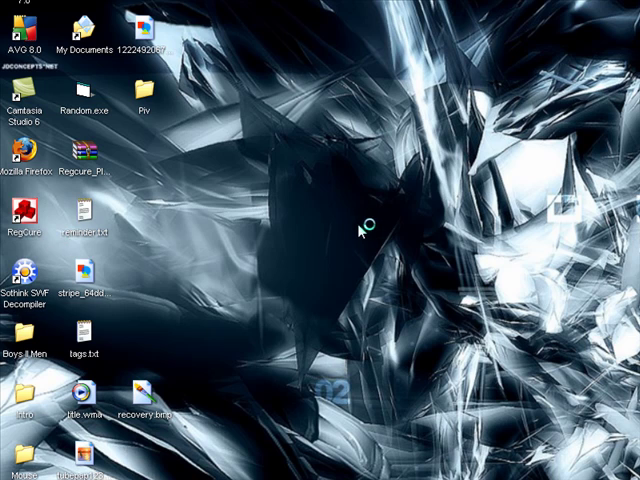
pyautogui.doubleClick(13, 213)
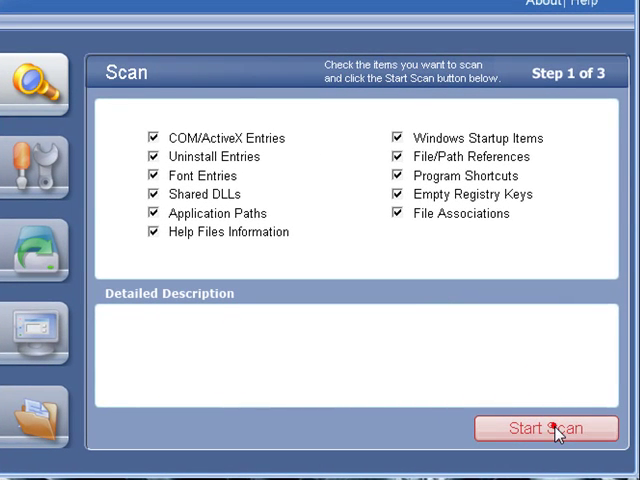
# Scan all registry categories, finding 44 File/Path References and 118 Empty Registry Keys.
pyautogui.click(546, 428)
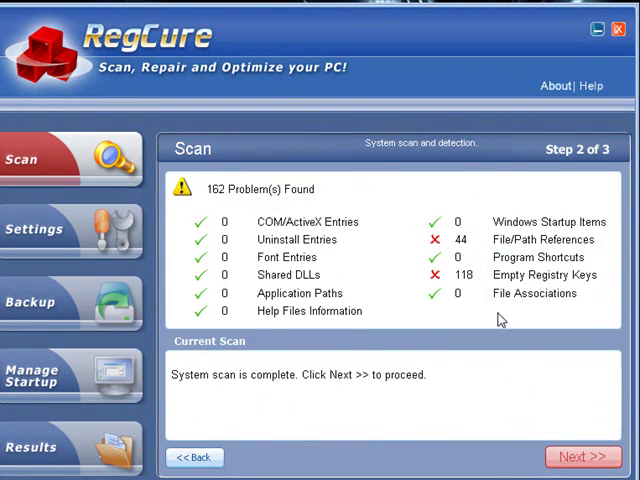
pyautogui.moveTo(623, 443)
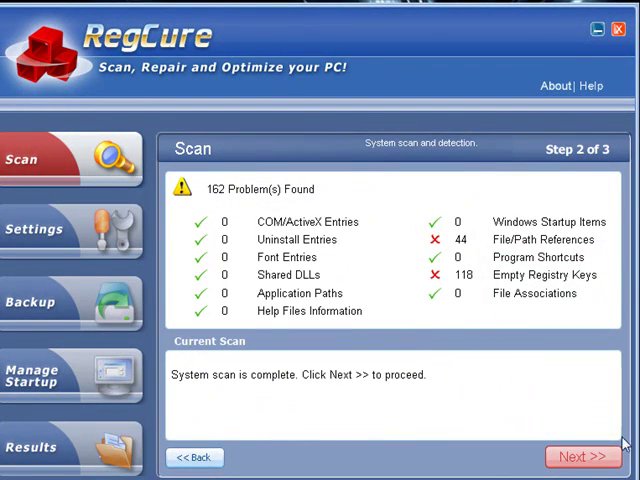
# Advance to step 3 and fix all 162 selected registry errors.
pyautogui.click(578, 457)
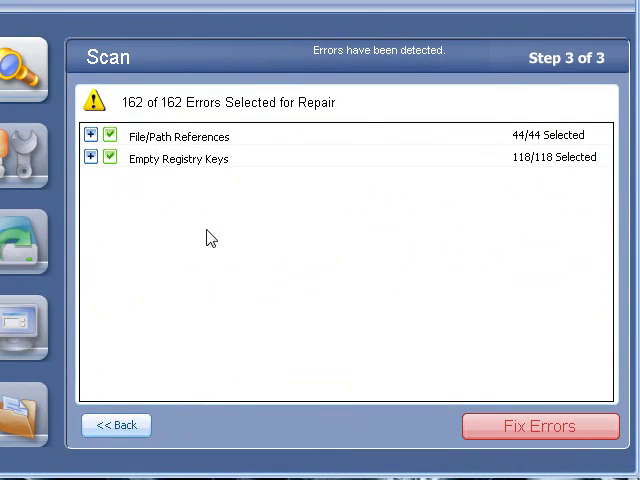
pyautogui.click(539, 425)
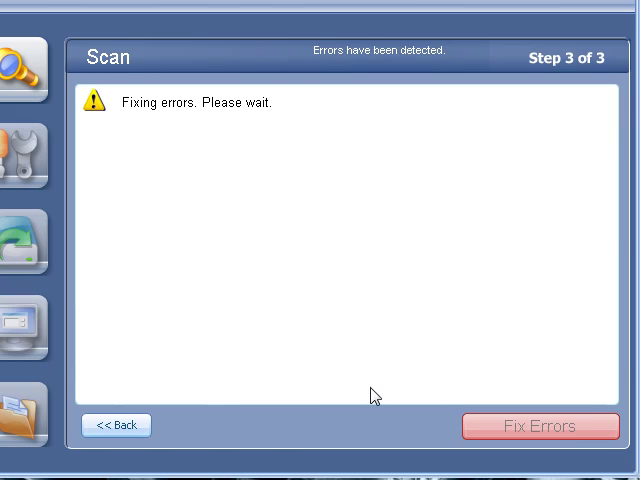
pyautogui.moveTo(597, 465)
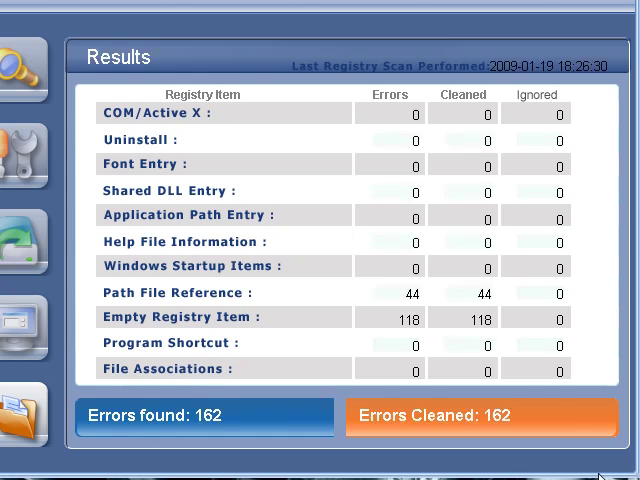
pyautogui.moveTo(490, 197)
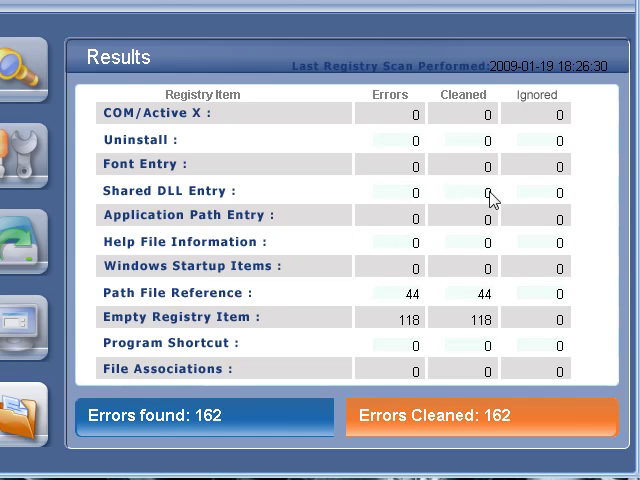